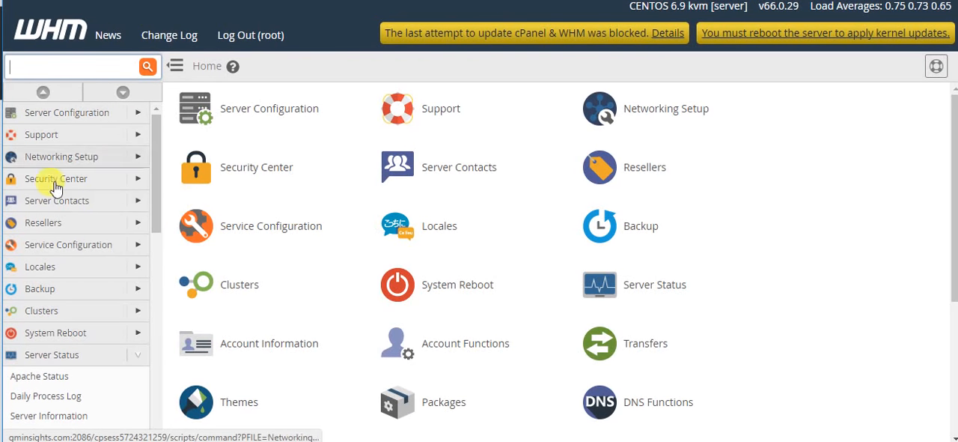
pyautogui.moveTo(52, 134)
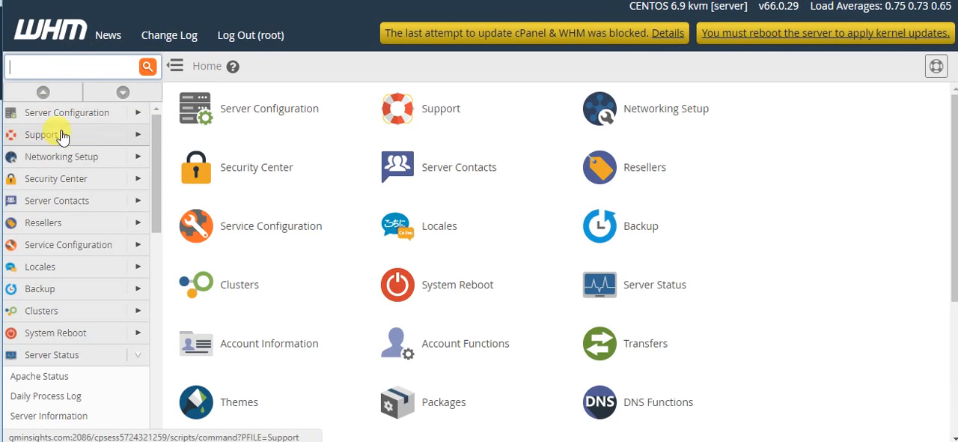
# Search the WHM sidebar for 'server sta' to locate the Service Status report.
pyautogui.write('s')
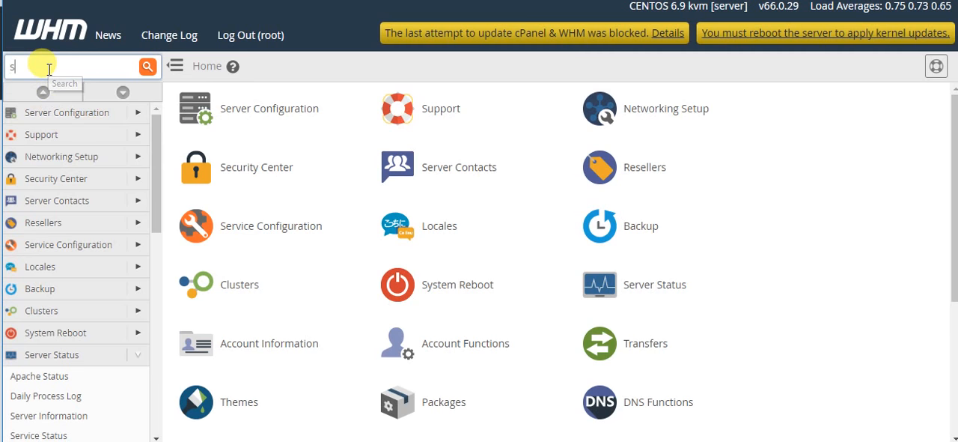
pyautogui.write('erver')
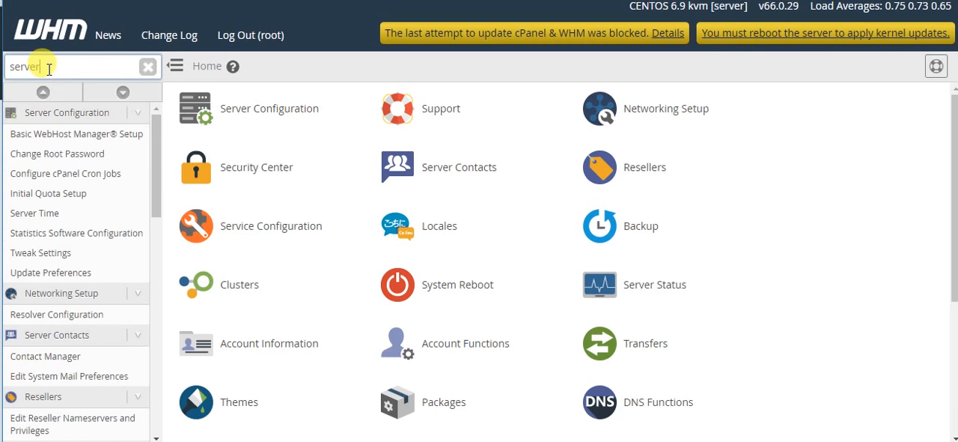
pyautogui.write('sta')
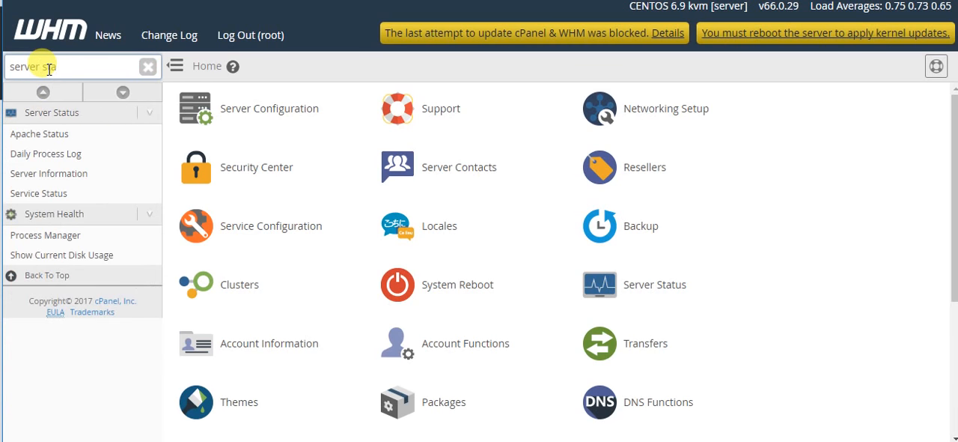
pyautogui.tripleClick(68, 66)
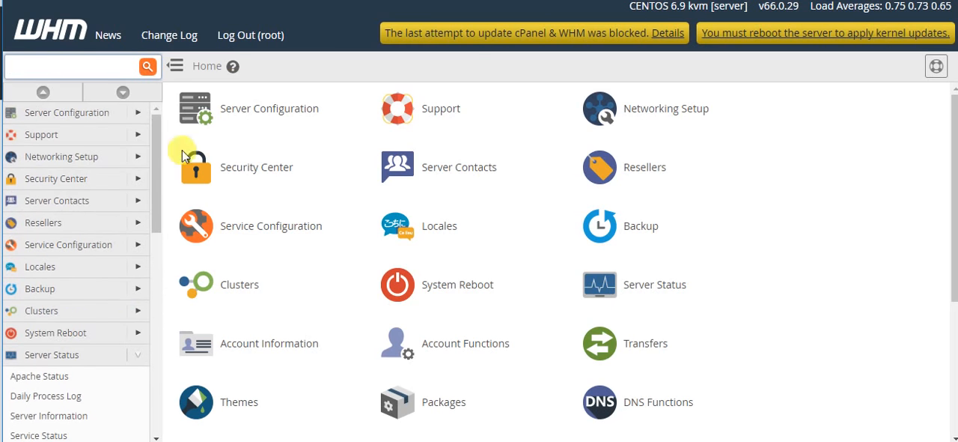
pyautogui.moveTo(655, 292)
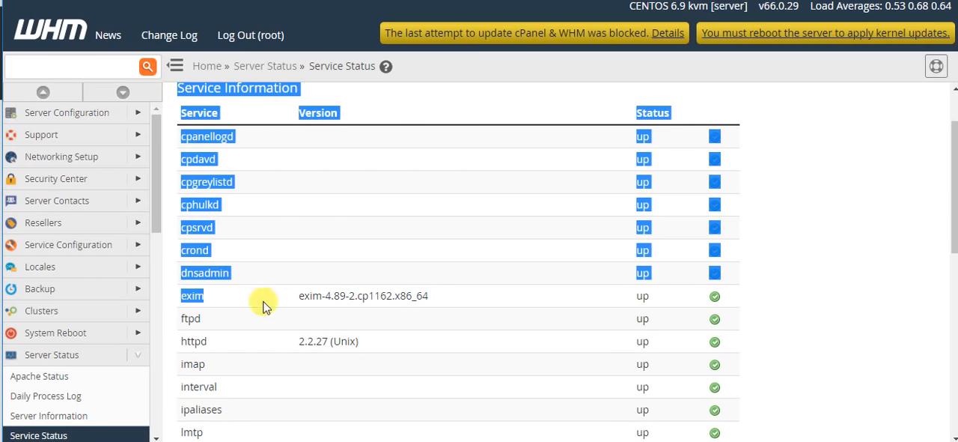
# Scroll the Service Status page down to the System Information and Disk Information tables.
pyautogui.scroll(-3)
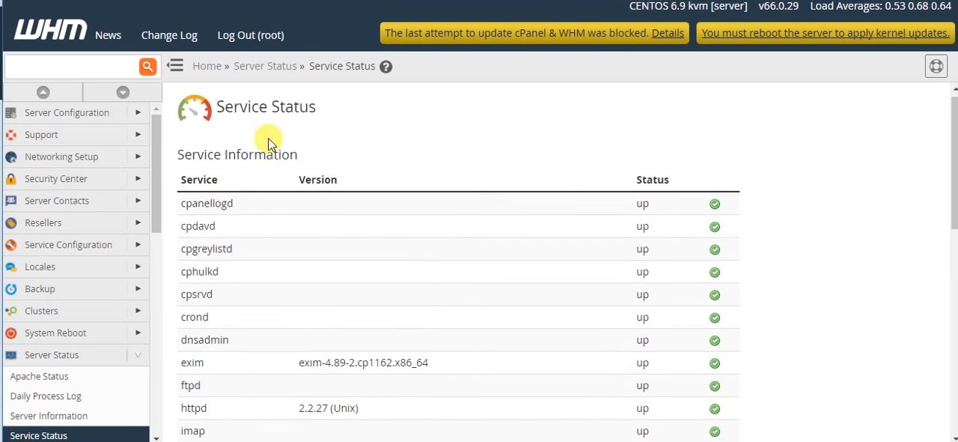
pyautogui.scroll(-3)
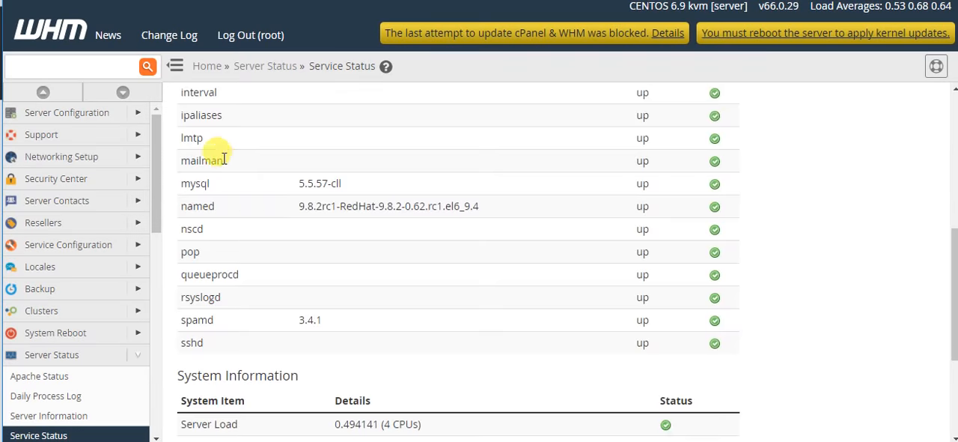
pyautogui.scroll(-3)
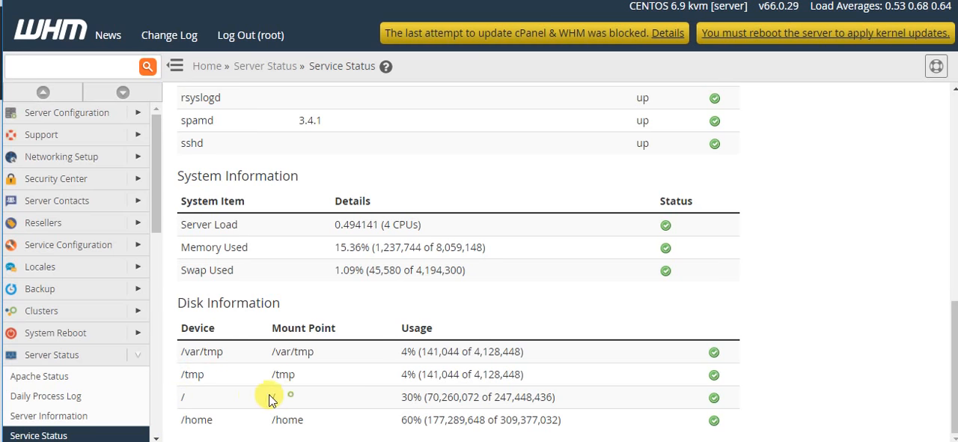
pyautogui.moveTo(193, 221)
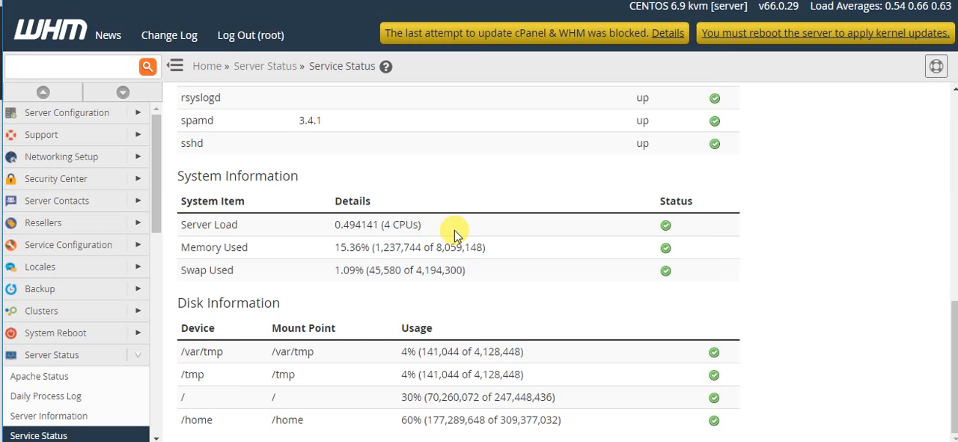
pyautogui.moveTo(431, 238)
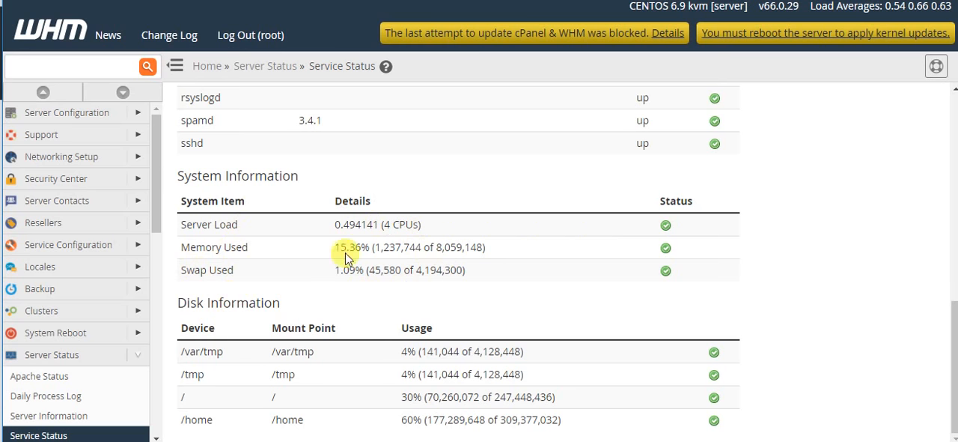
pyautogui.moveTo(413, 291)
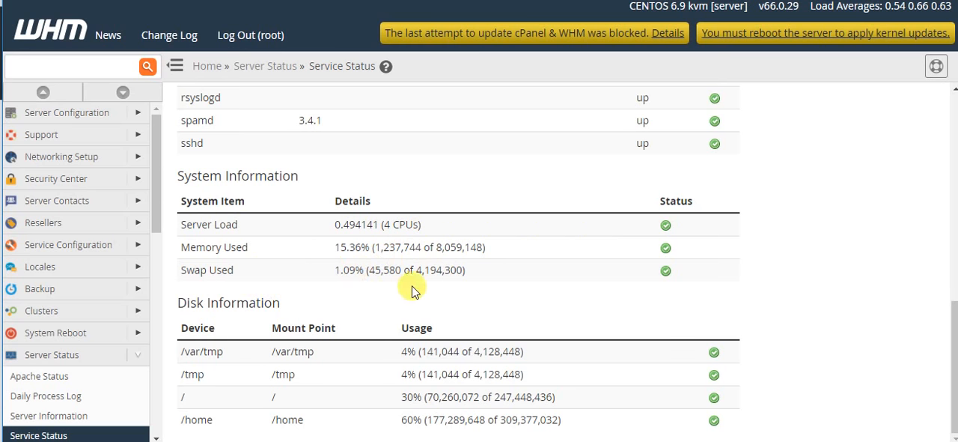
pyautogui.moveTo(462, 278)
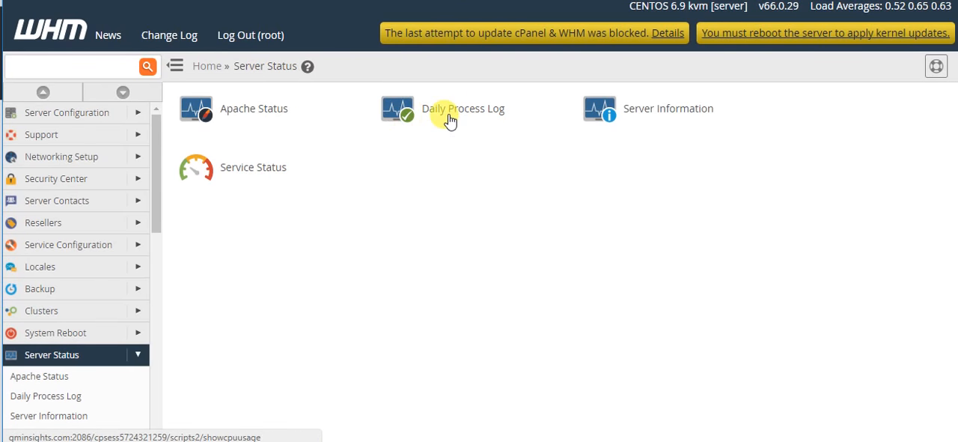
pyautogui.moveTo(644, 112)
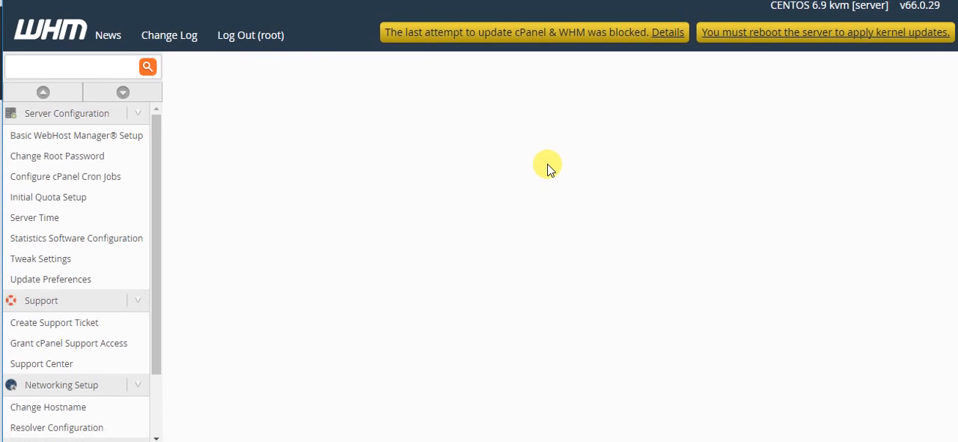
pyautogui.moveTo(521, 165)
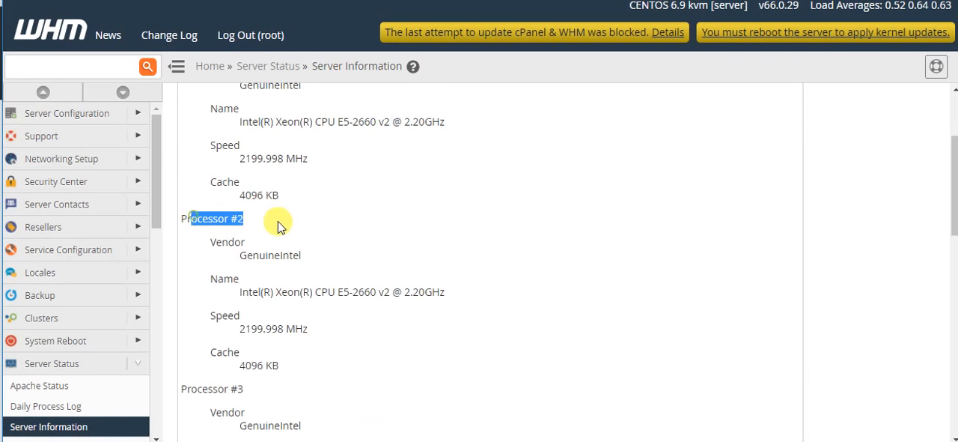
# Scroll Server Information through the Memory Information and System Information sections.
pyautogui.scroll(-3)
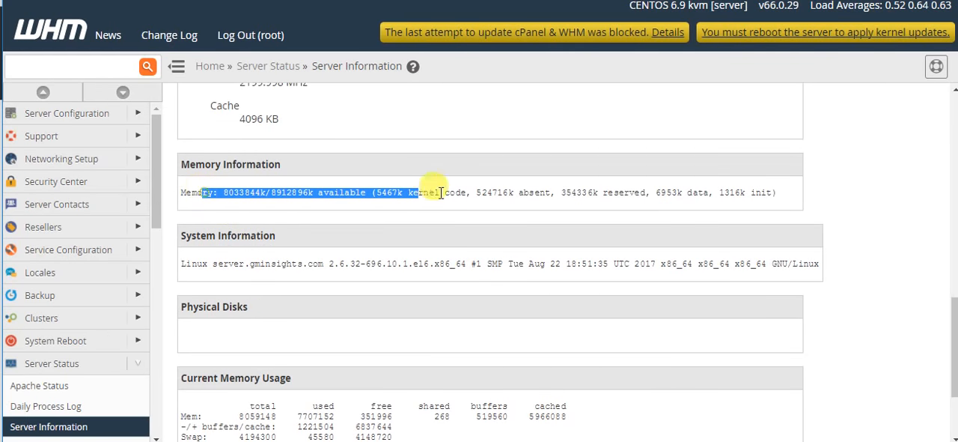
pyautogui.scroll(-3)
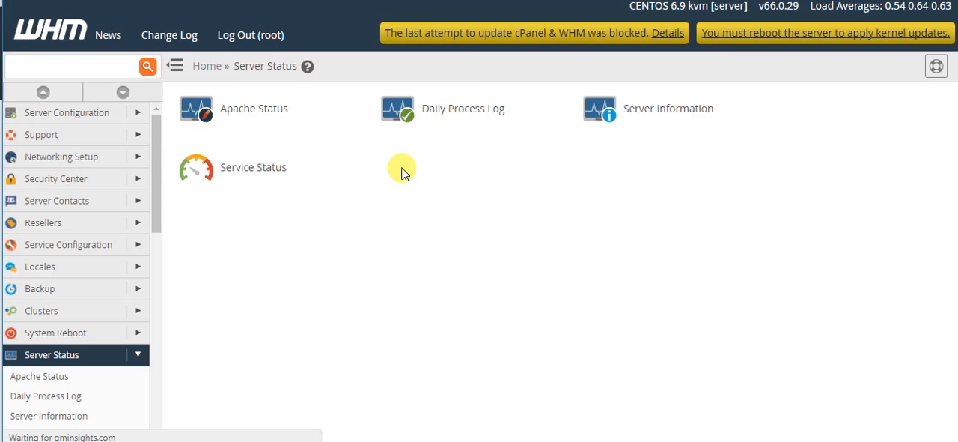
pyautogui.moveTo(402, 165)
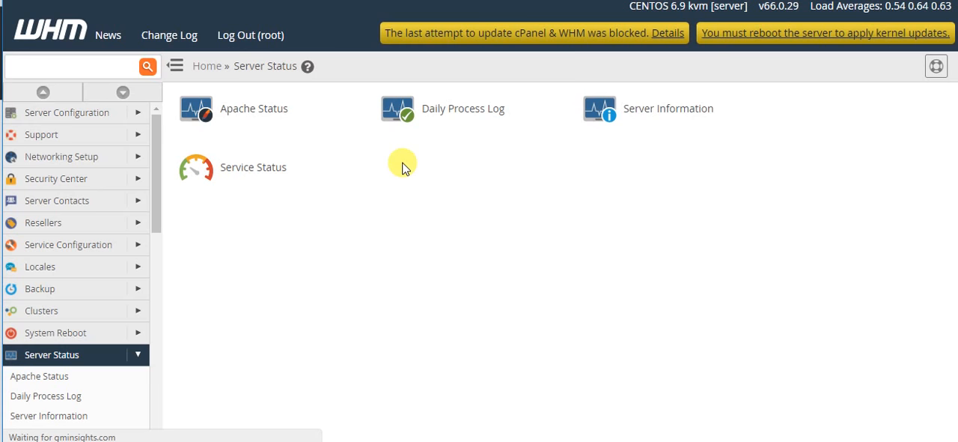
# Open the Daily Process Log report from the Server Status section.
pyautogui.click(397, 107)
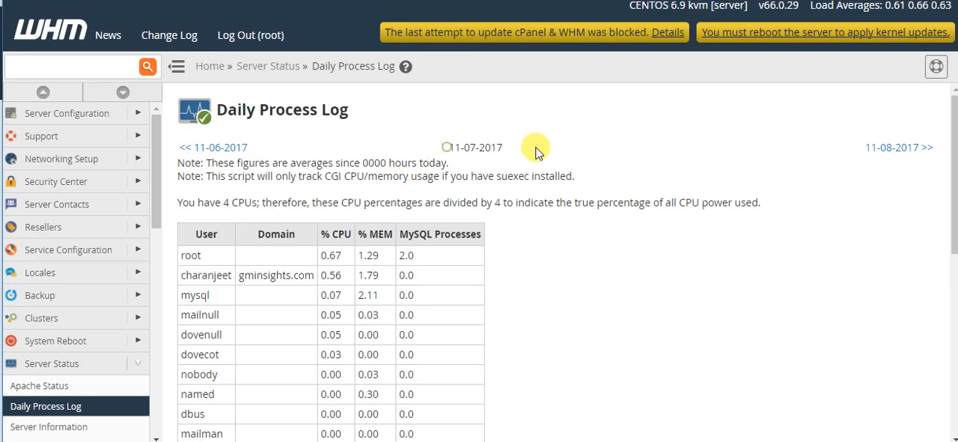
# Review the per-user % CPU, % MEM and MySQL Processes table, highlighting one user's memory figure.
pyautogui.scroll(-3)
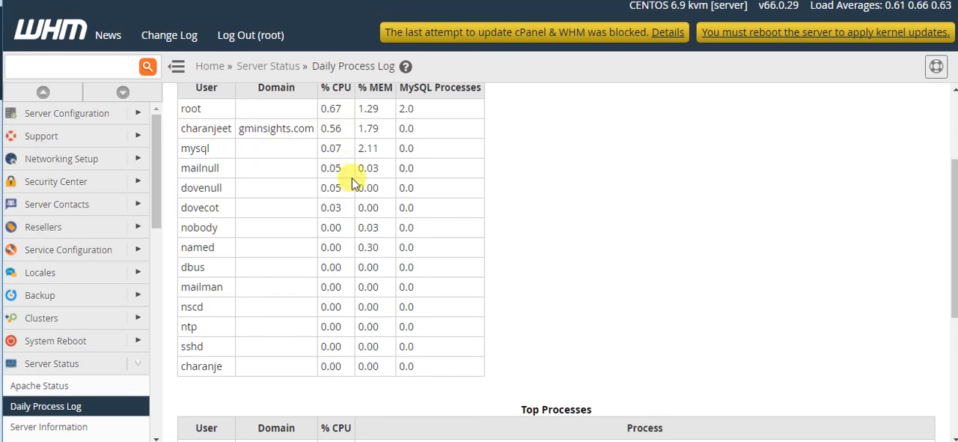
pyautogui.scroll(-3)
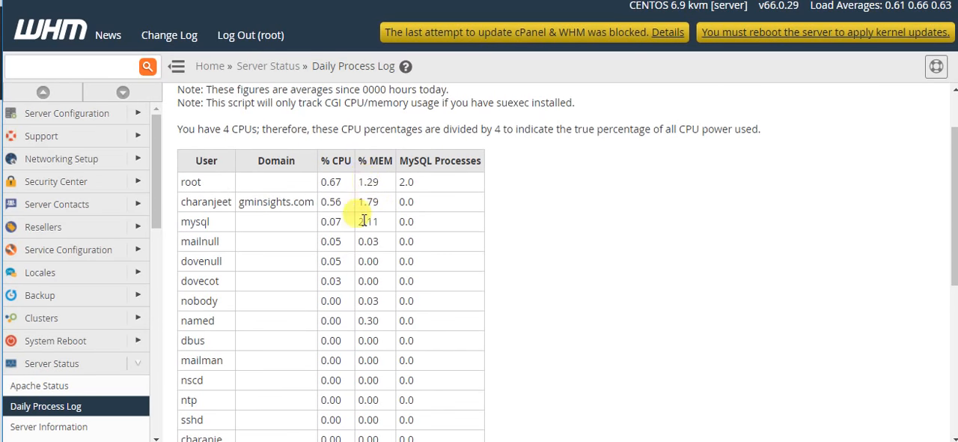
pyautogui.scroll(-3)
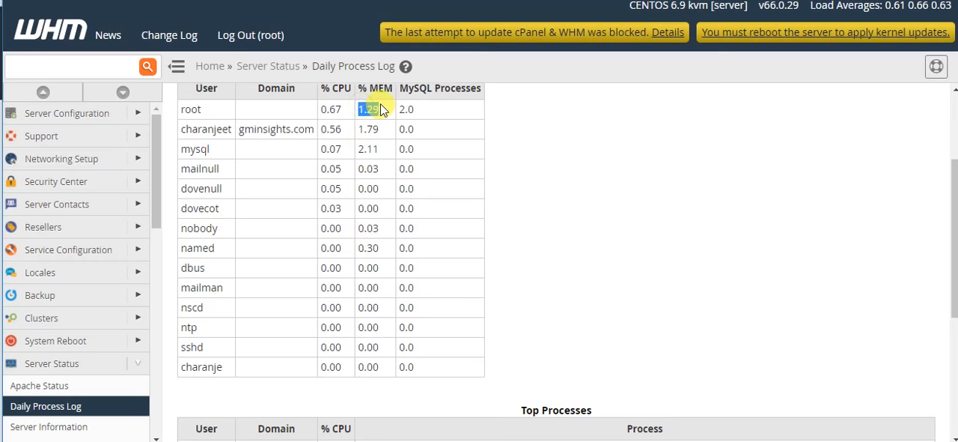
pyautogui.scroll(3)
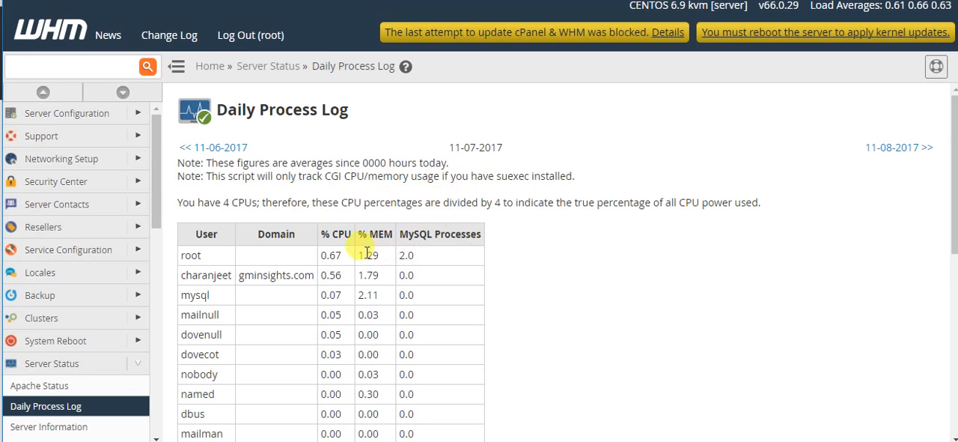
pyautogui.doubleClick(368, 276)
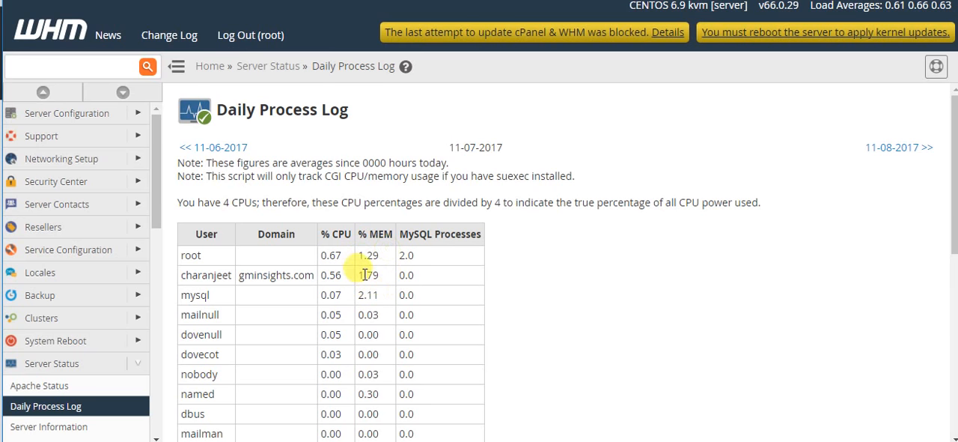
# Scroll further down the Daily Process Log to the Top Processes section.
pyautogui.scroll(-3)
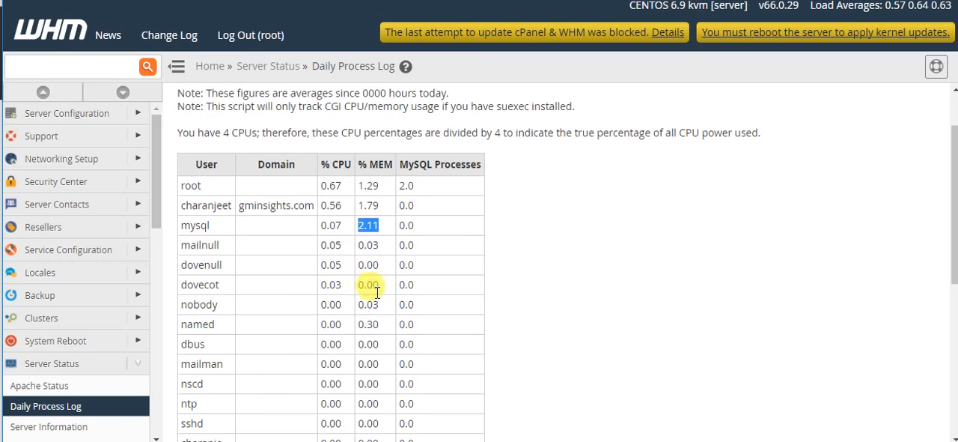
pyautogui.scroll(-3)
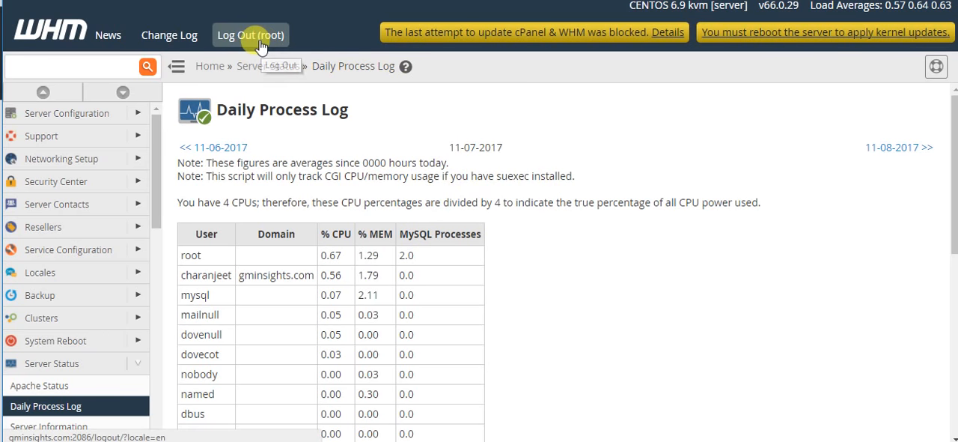
pyautogui.moveTo(251, 39)
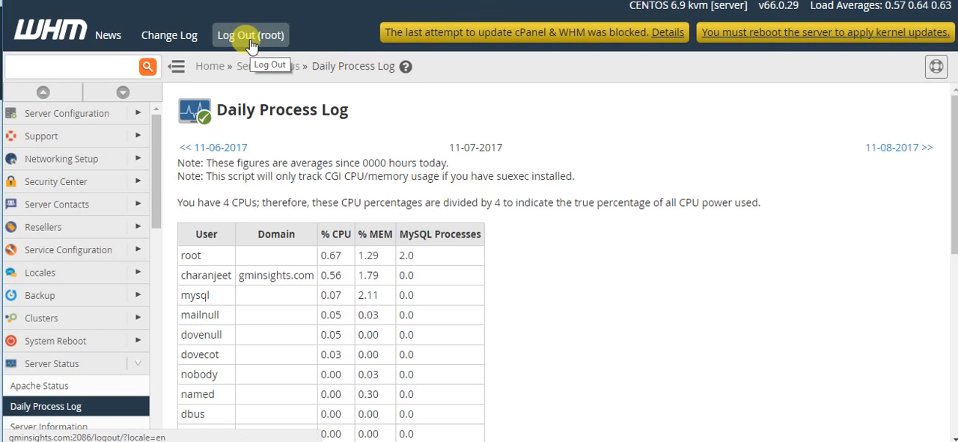
pyautogui.moveTo(365, 126)
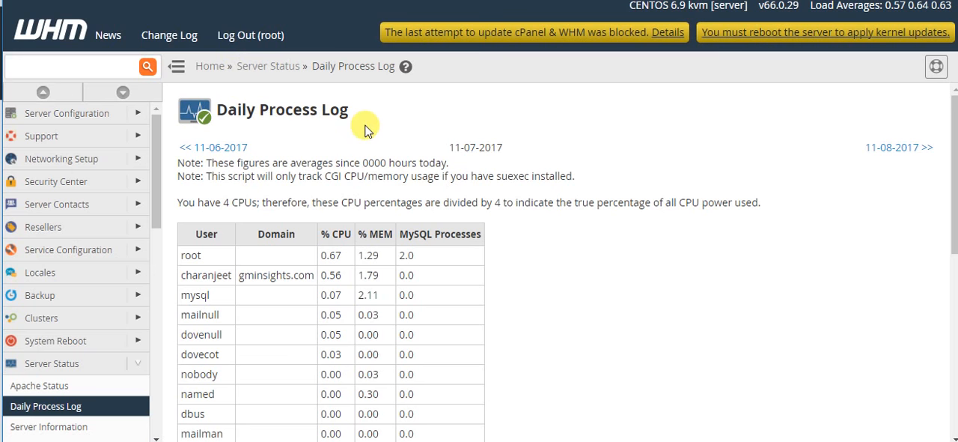
pyautogui.moveTo(389, 204)
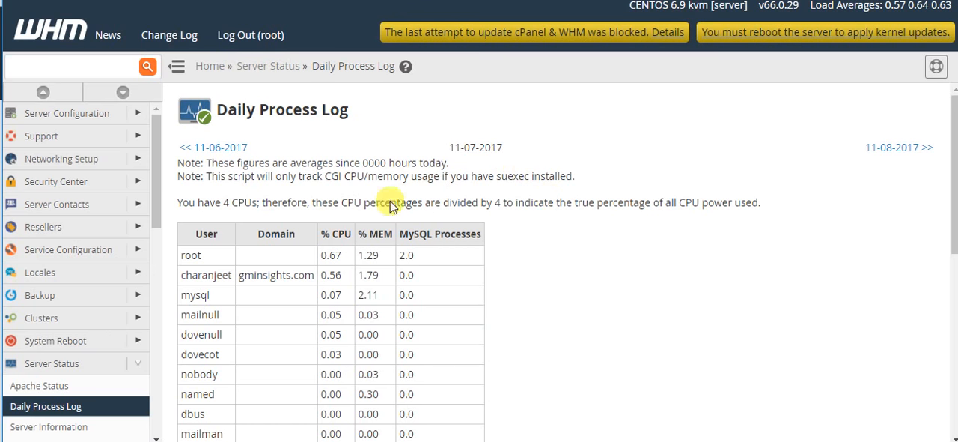